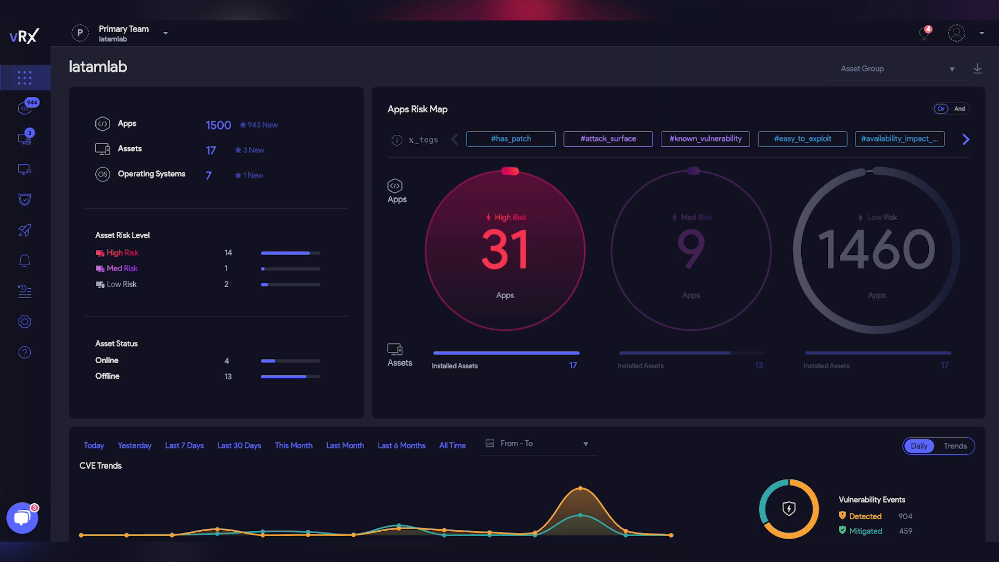
- Browse down the dashboard and check the full x_tags list
{"action": "scroll", "scroll_direction": "down", "scroll_amount": 3}
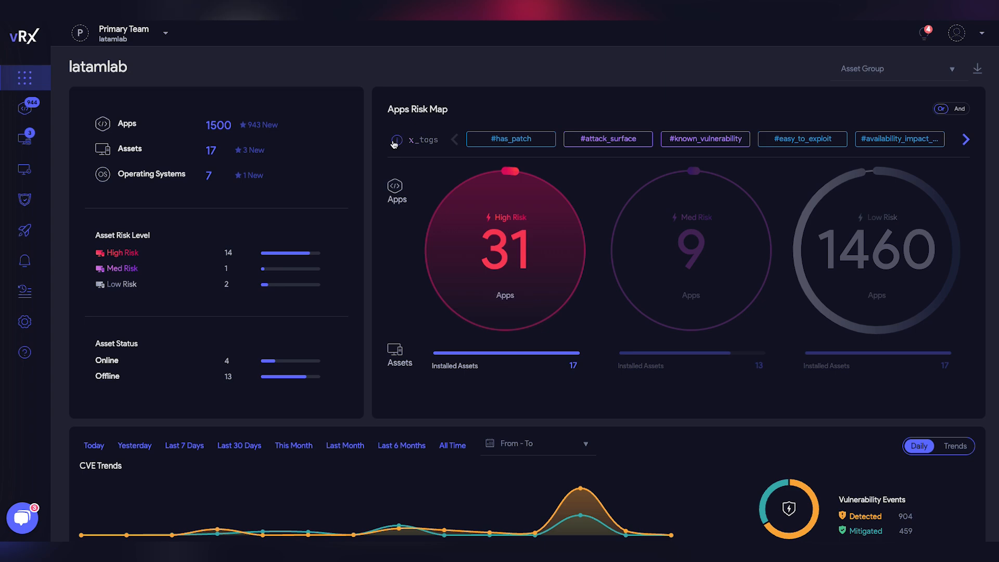
{"action": "left_click", "coordinate": [395, 140]}
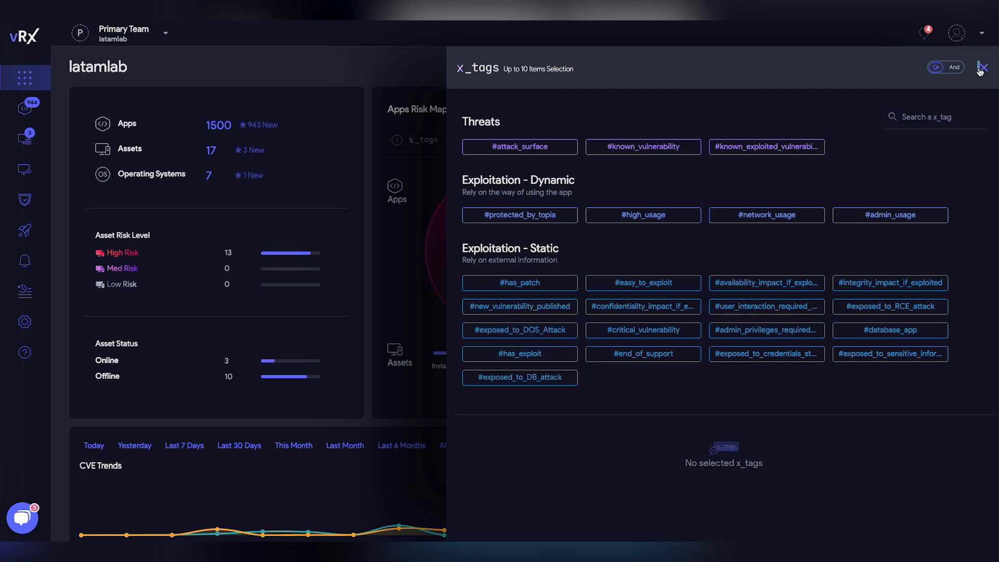
{"action": "left_click", "coordinate": [980, 65]}
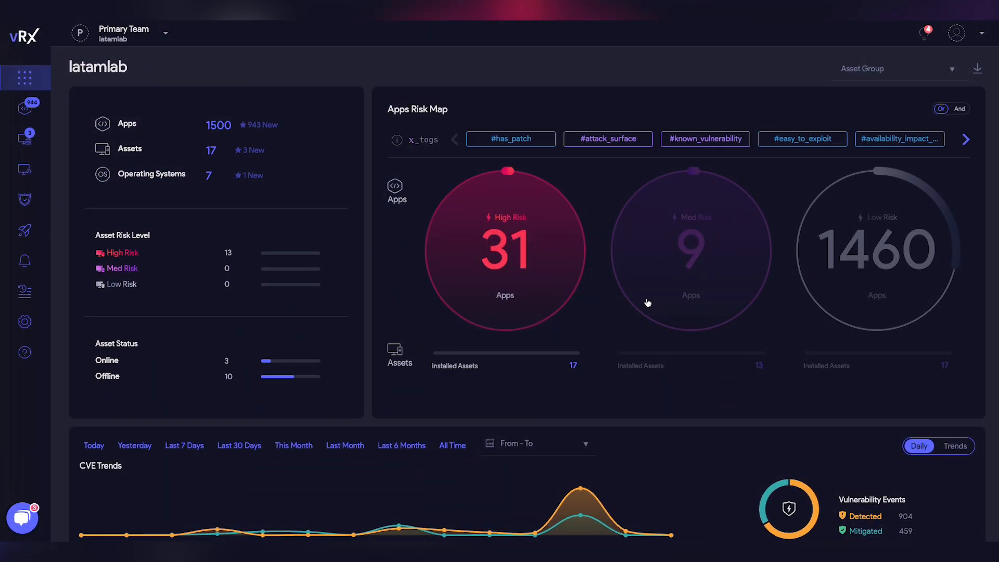
{"action": "scroll", "scroll_direction": "down", "scroll_amount": 3}
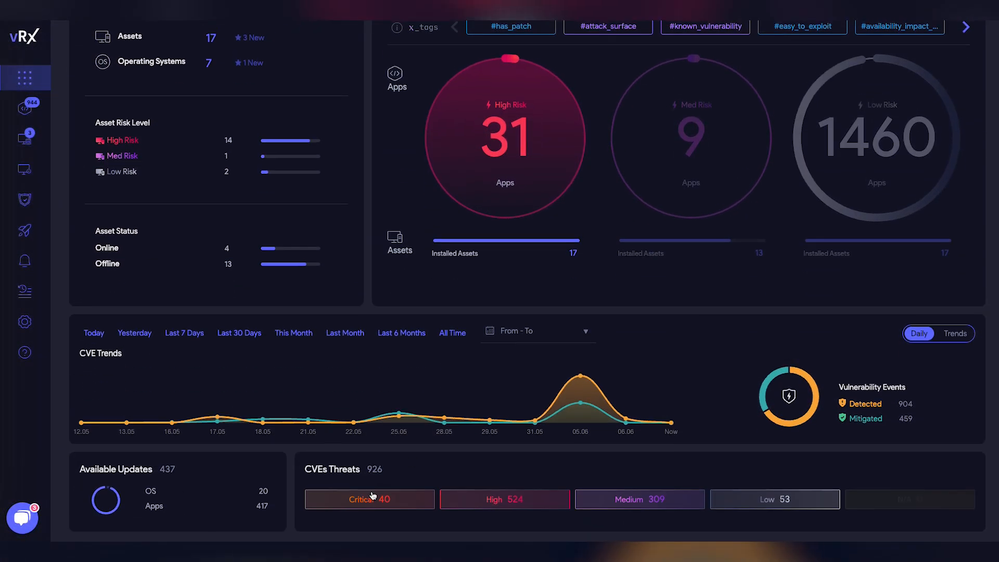
{"action": "mouse_move", "coordinate": [745, 513]}
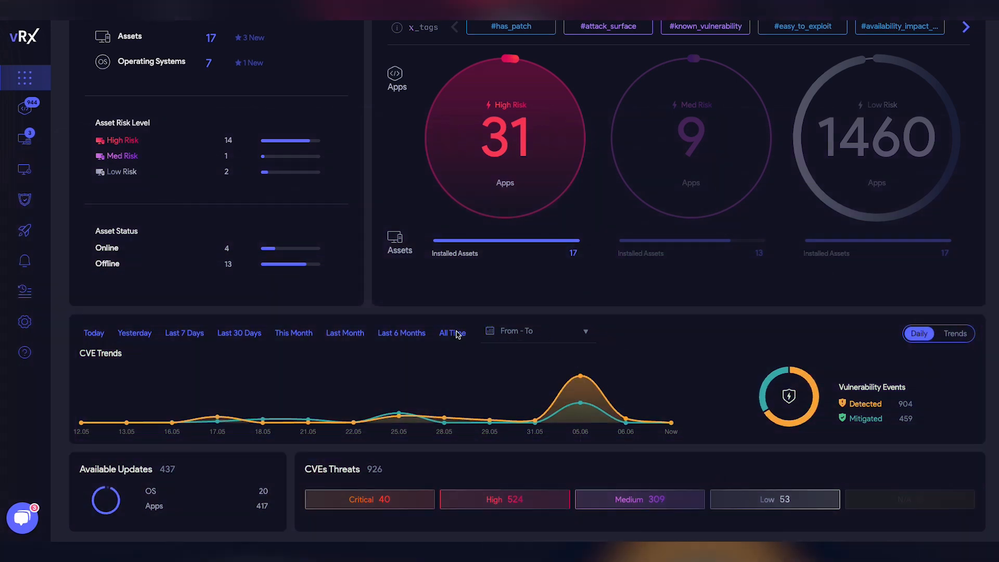
- Compare CVE trends for this month and last month, then view daily counts
{"action": "left_click", "coordinate": [294, 333]}
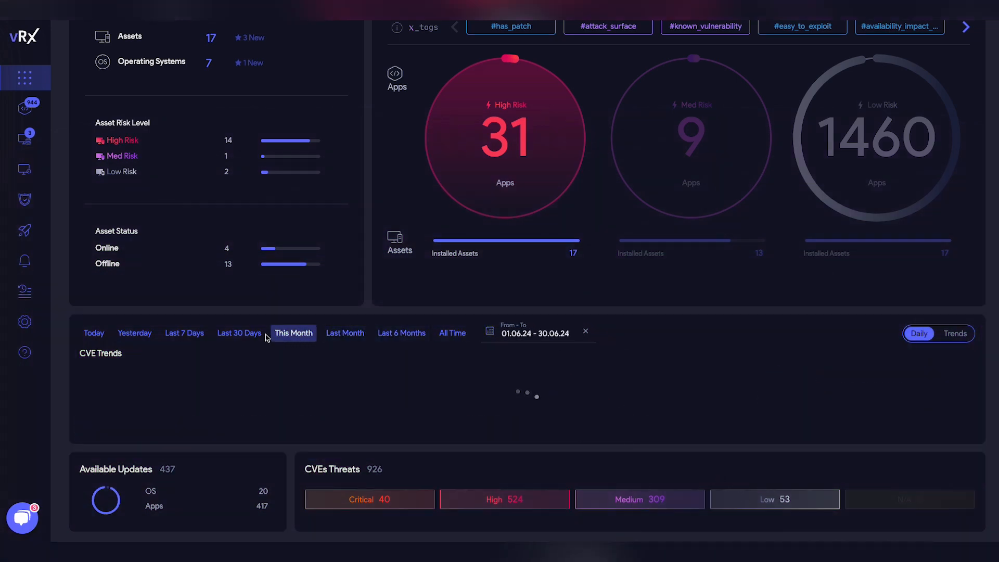
{"action": "left_click", "coordinate": [344, 334]}
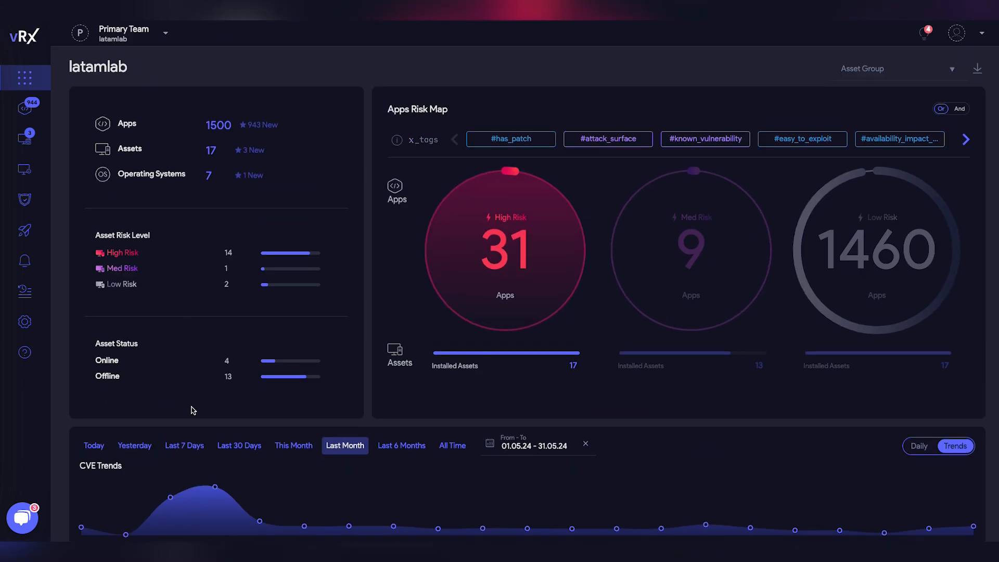
{"action": "left_click", "coordinate": [294, 445]}
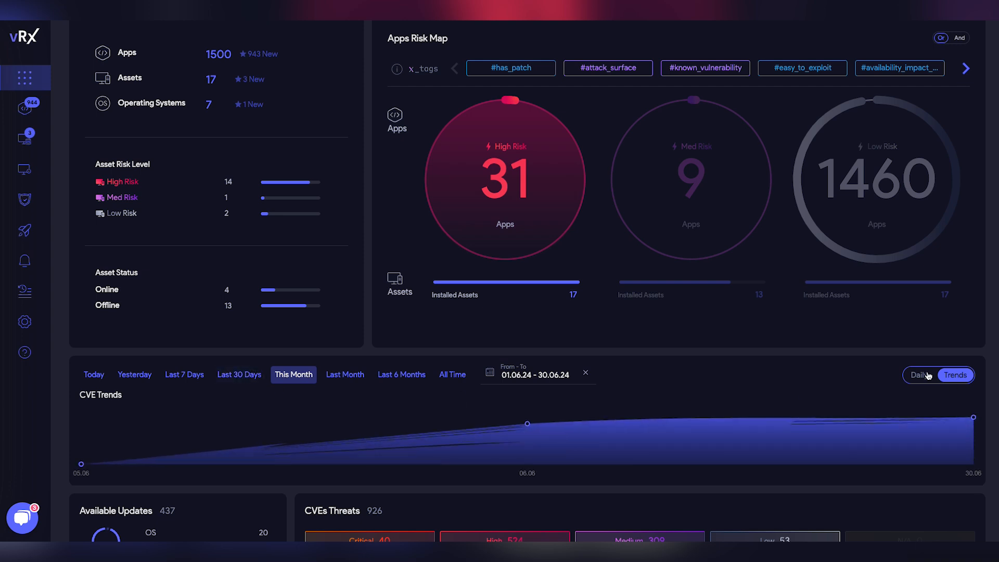
{"action": "left_click", "coordinate": [239, 375]}
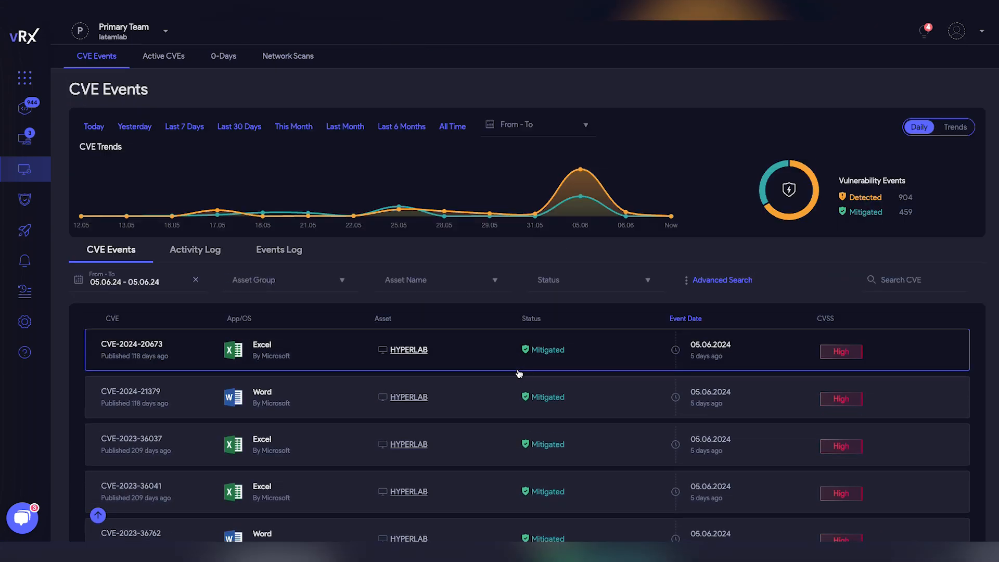
- Show CVE events for the last six months as a cumulative trend chart
{"action": "left_click", "coordinate": [185, 129]}
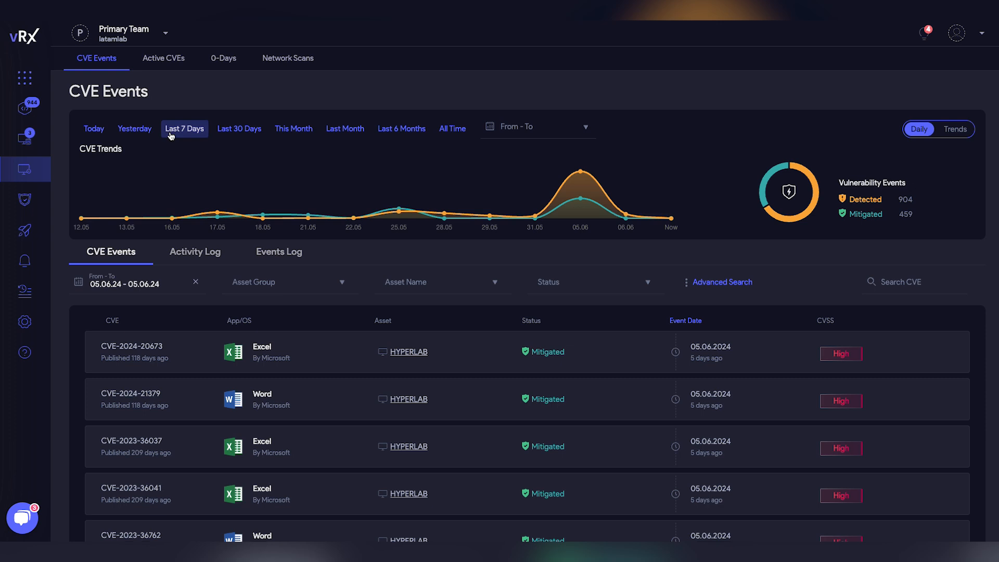
{"action": "left_click", "coordinate": [402, 129]}
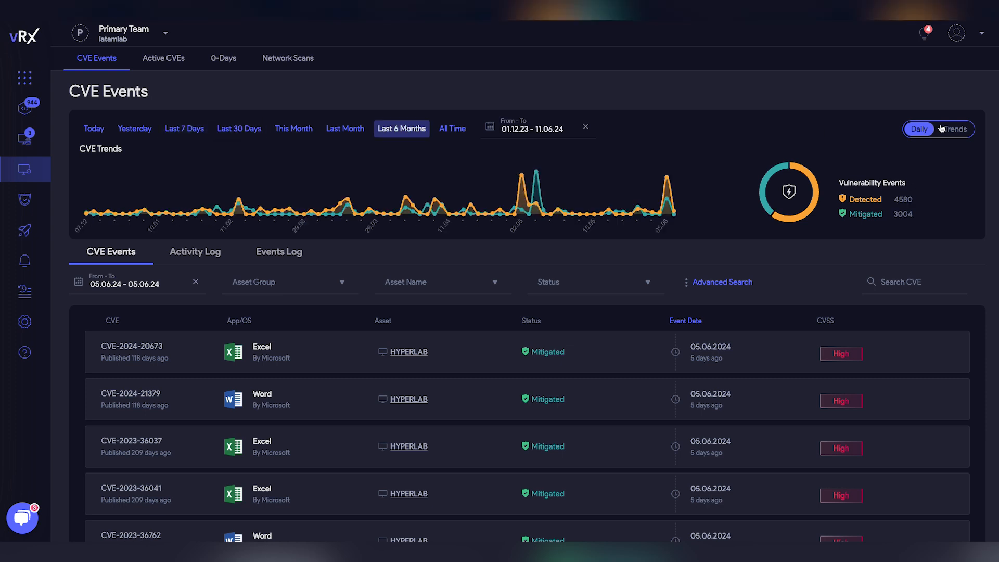
{"action": "left_click", "coordinate": [955, 129]}
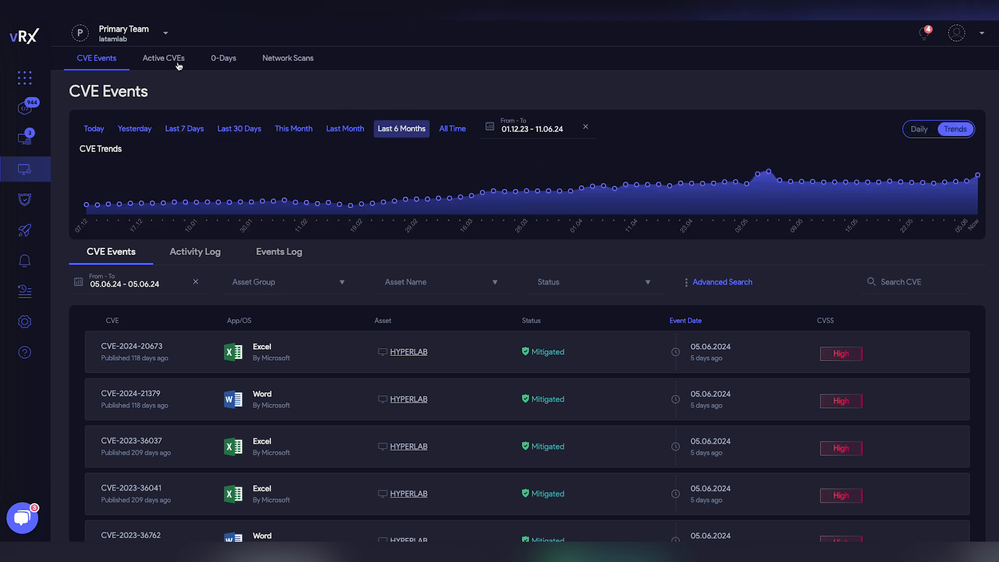
- List the 926 active CVEs, briefly narrowing to the 40 critical ones and back
{"action": "left_click", "coordinate": [164, 58]}
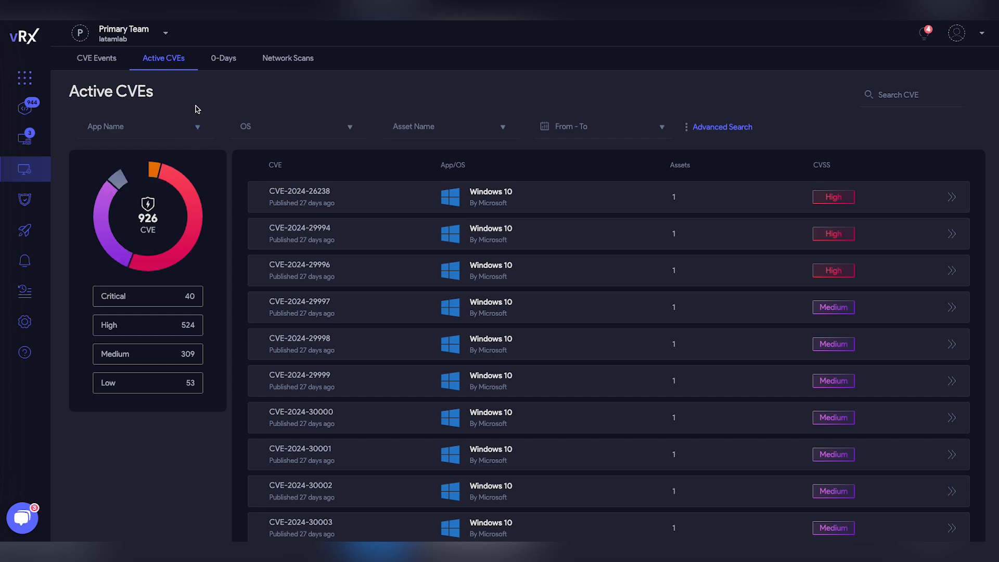
{"action": "scroll", "scroll_direction": "down", "scroll_amount": 3}
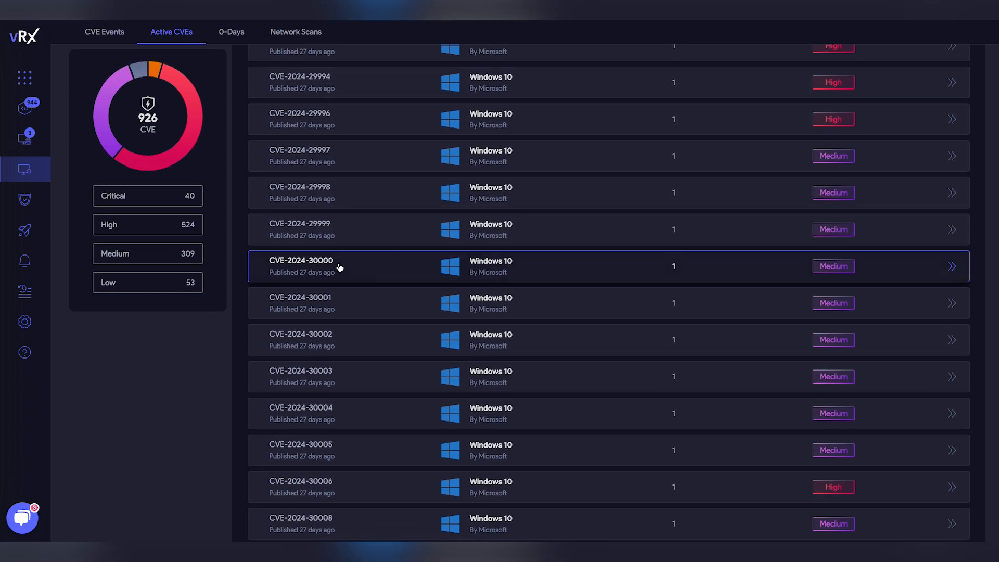
{"action": "left_click", "coordinate": [148, 196]}
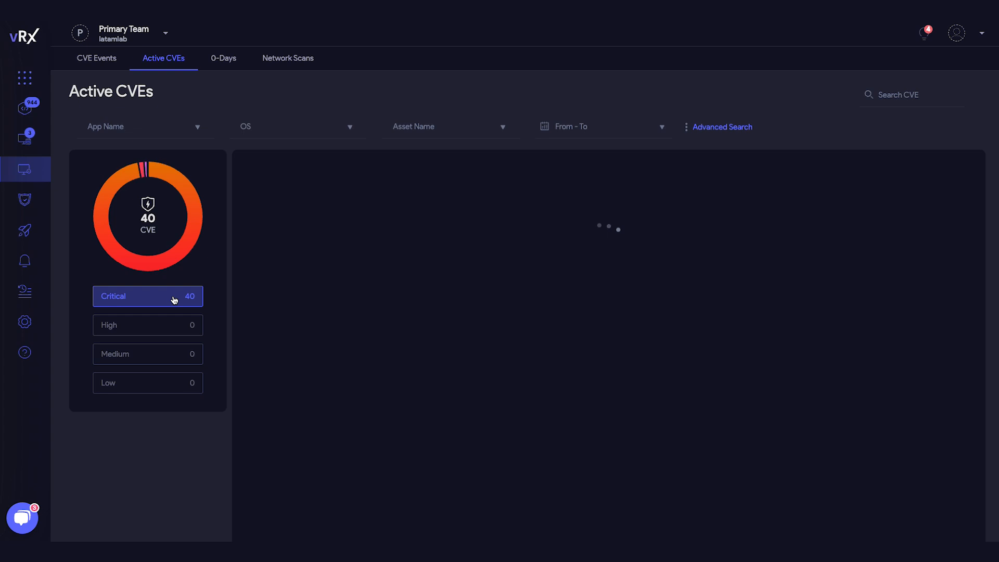
{"action": "left_click", "coordinate": [148, 296]}
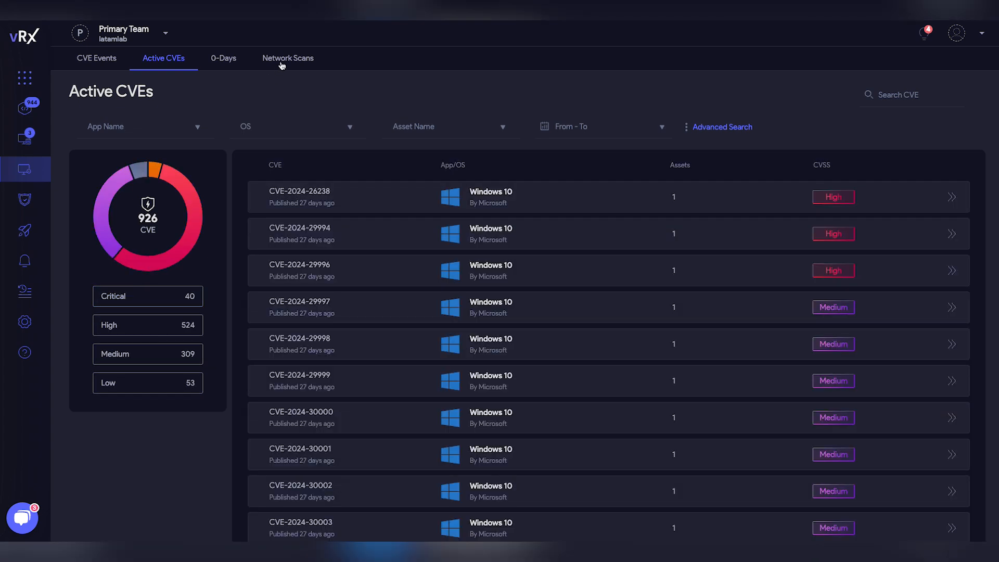
- Check the NMAP script generator in Network Scans, then view a scan's output and its WIN10-BTH2-NEW asset
{"action": "left_click", "coordinate": [287, 59]}
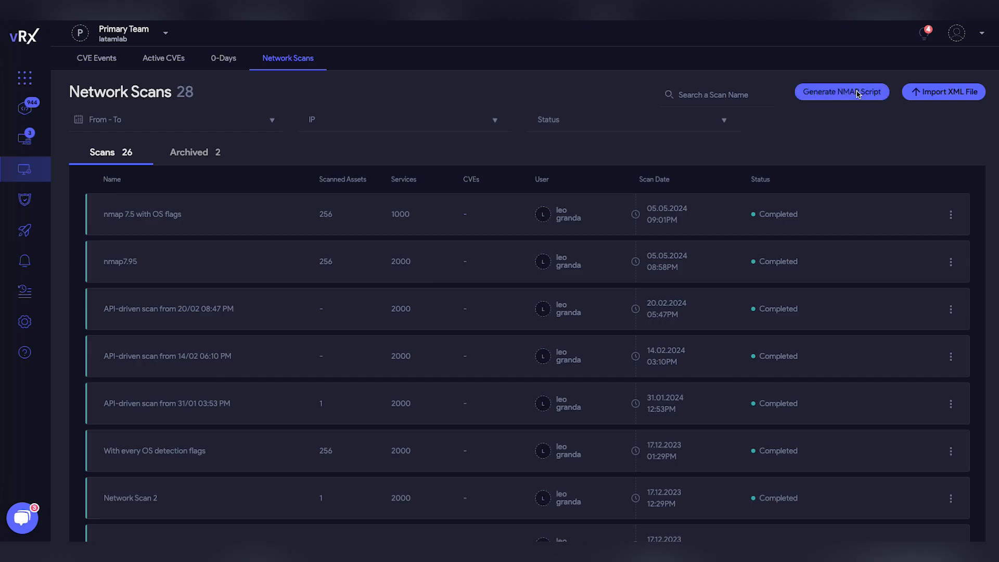
{"action": "left_click", "coordinate": [842, 92]}
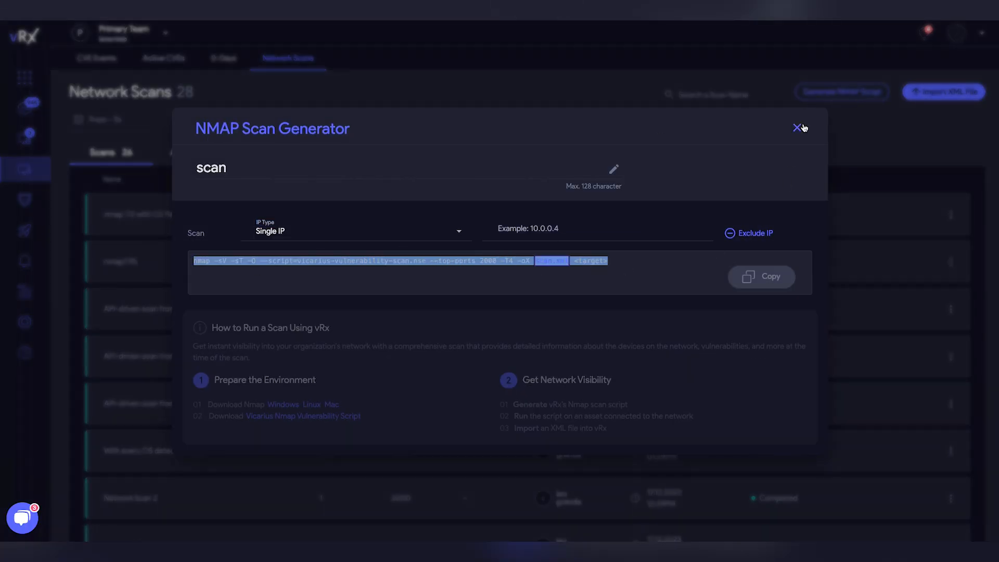
{"action": "left_click", "coordinate": [797, 127]}
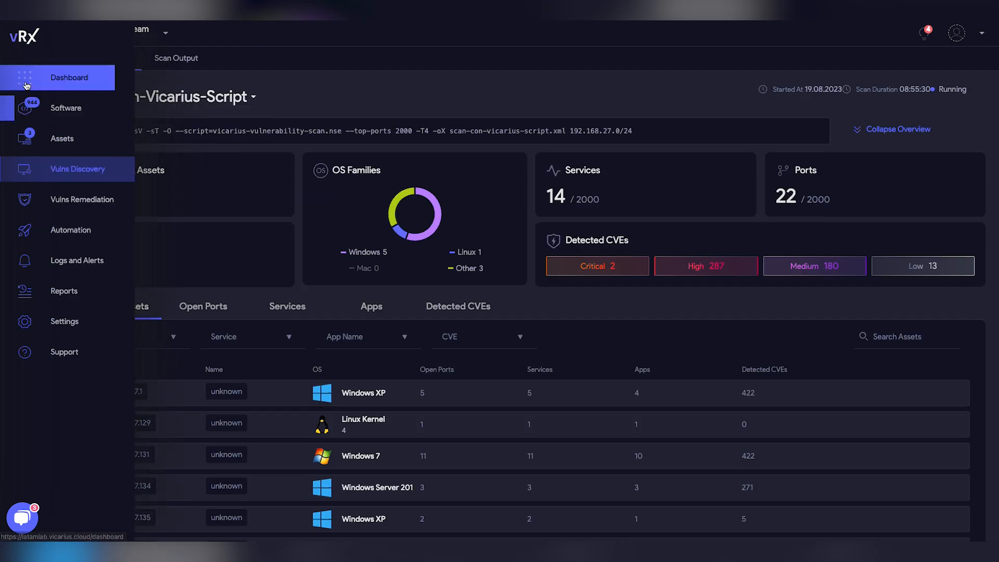
{"action": "left_click", "coordinate": [68, 77]}
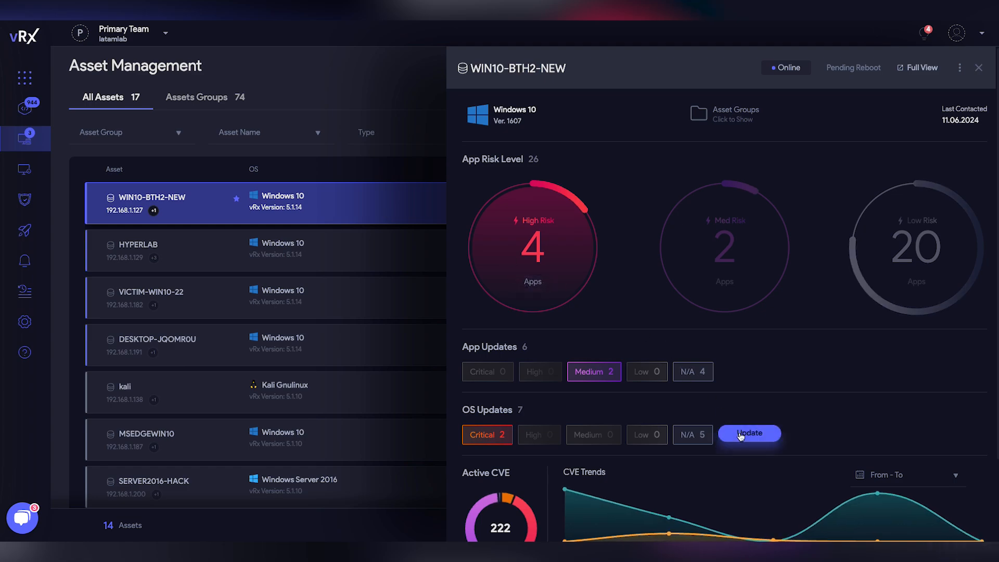
- Start installing the 7 available Windows 10 OS updates on WIN10-BTH2-NEW
{"action": "left_click", "coordinate": [750, 433]}
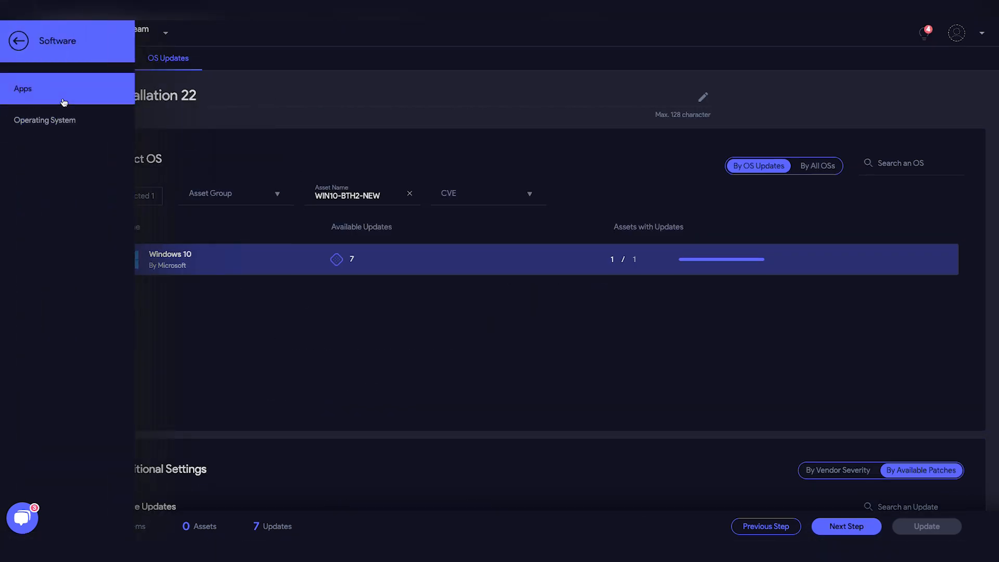
- View XZ's x_protect protection status in the Apps catalogue
{"action": "left_click", "coordinate": [23, 87]}
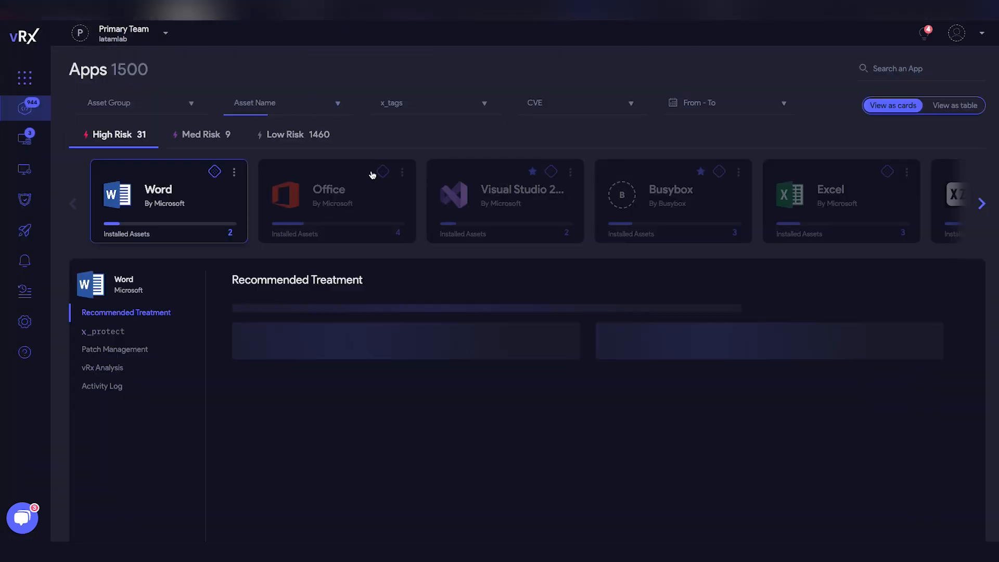
{"action": "left_click", "coordinate": [982, 204]}
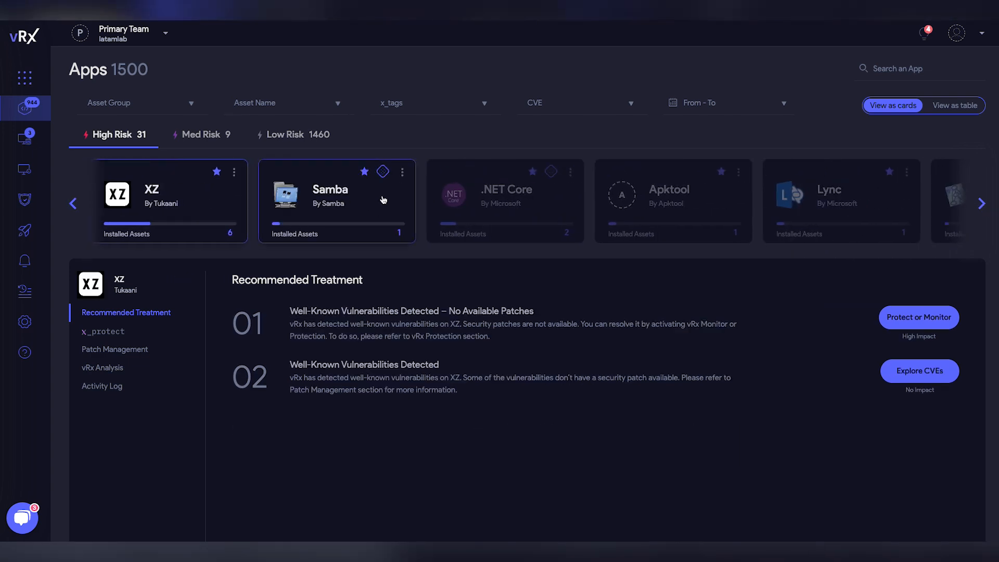
{"action": "left_click", "coordinate": [102, 332]}
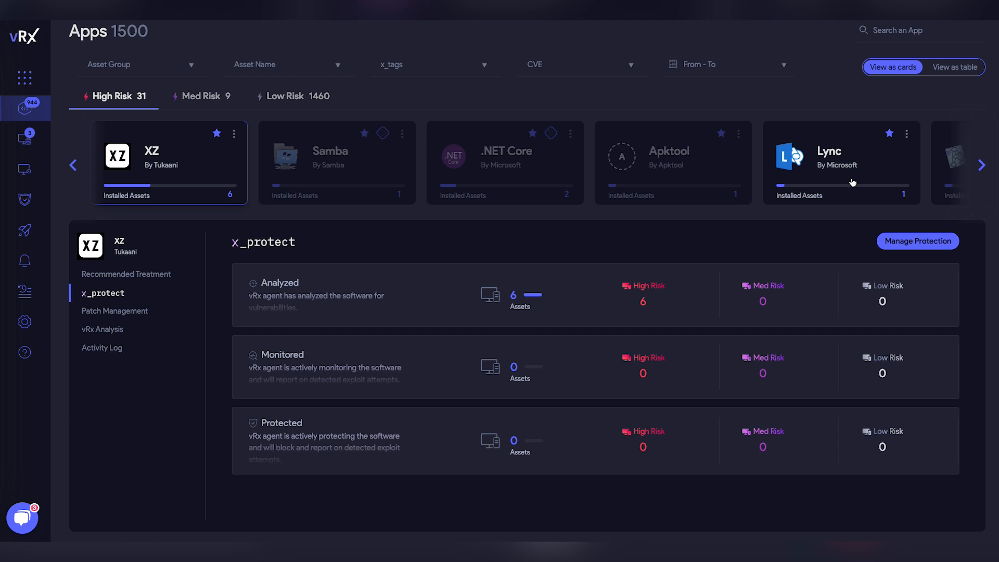
- Find Keepass among medium-risk apps and review its vRx Analysis score of 4.2
{"action": "type", "text": "ke"}
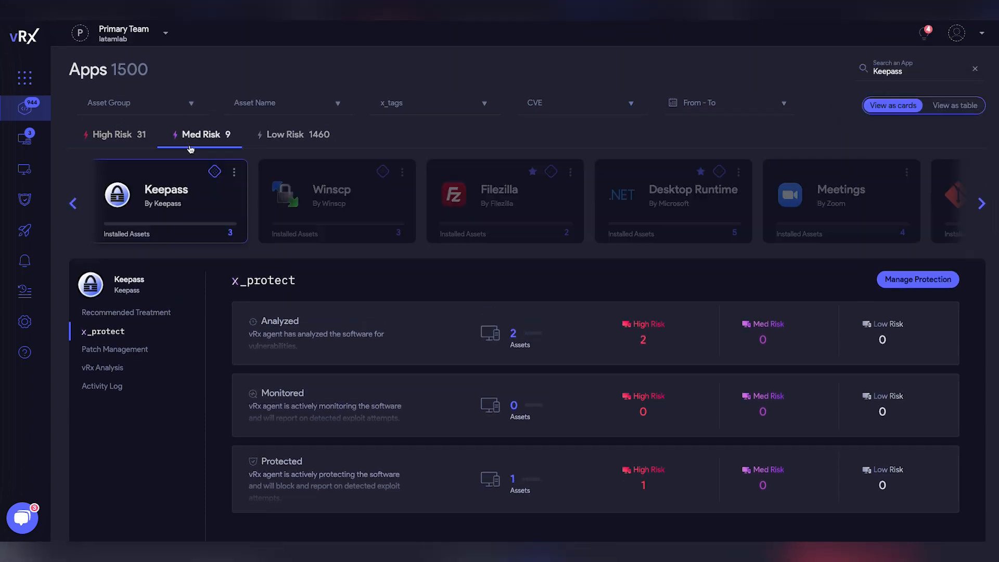
{"action": "left_click", "coordinate": [102, 367]}
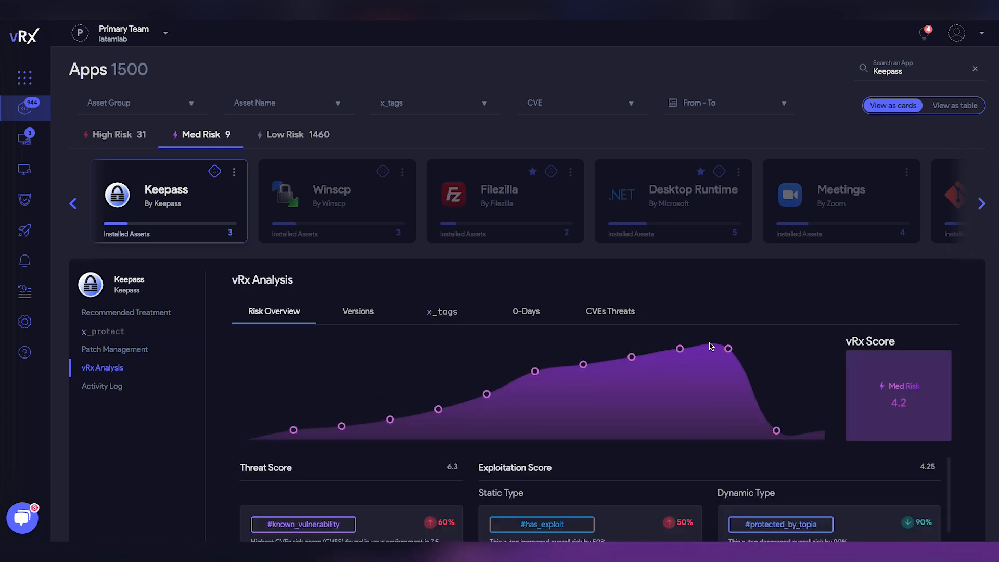
{"action": "mouse_move", "coordinate": [713, 391]}
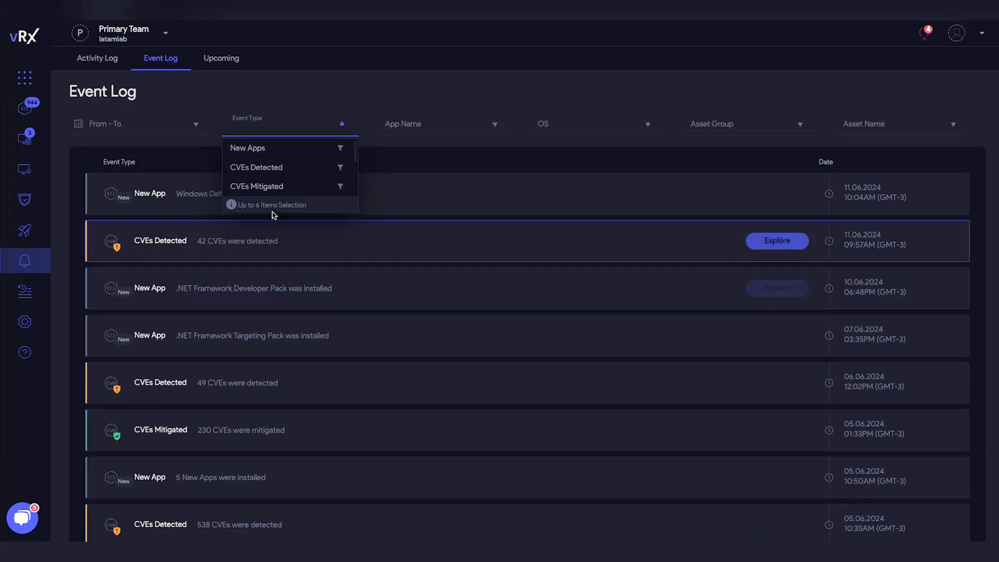
- Filter the event log to Process Memory Abuse events and head to the vsociety community
{"action": "scroll", "scroll_direction": "down", "scroll_amount": 3}
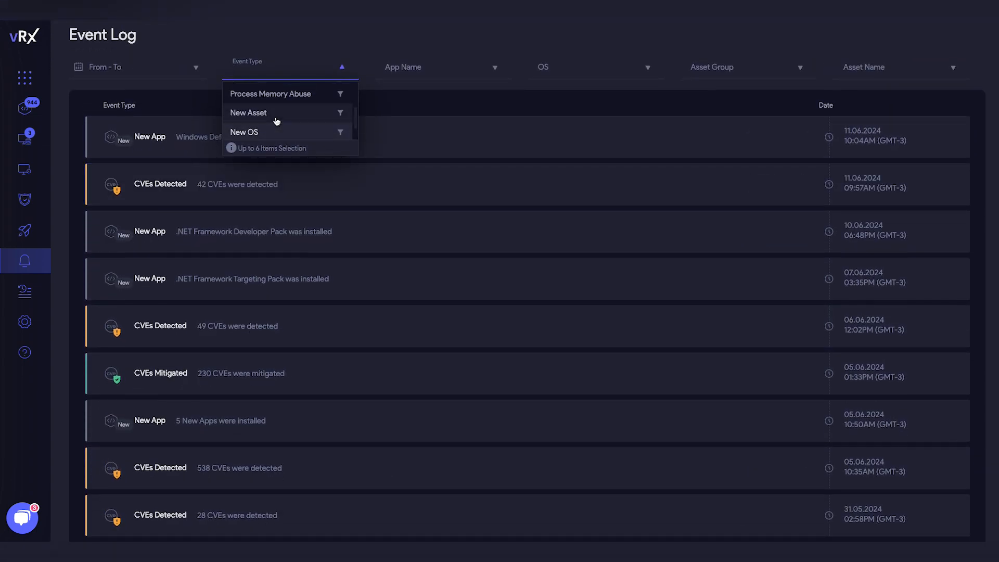
{"action": "left_click", "coordinate": [270, 94]}
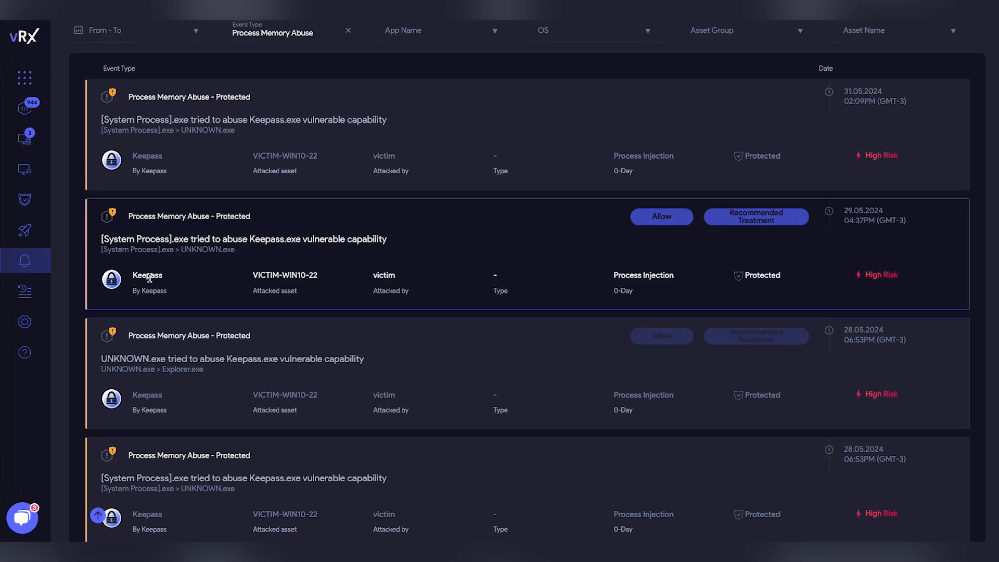
{"action": "mouse_move", "coordinate": [30, 157]}
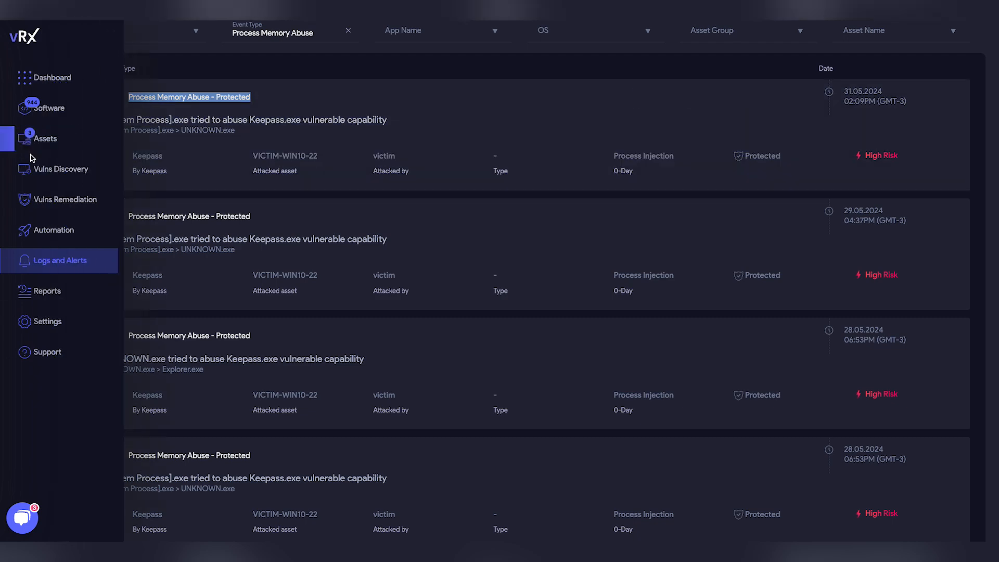
{"action": "left_click", "coordinate": [25, 199]}
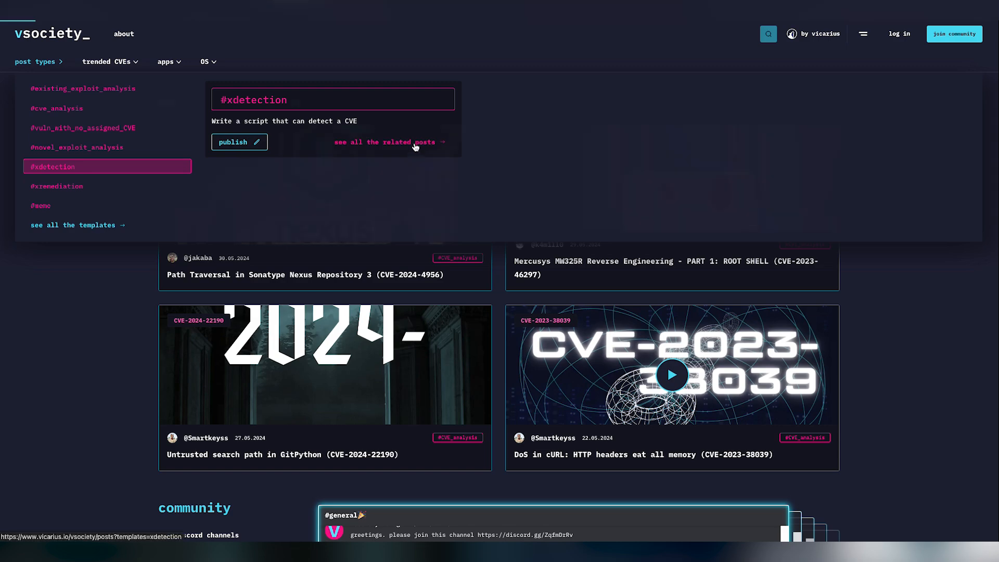
- List all community posts made with the #xdetection template
{"action": "left_click", "coordinate": [388, 142]}
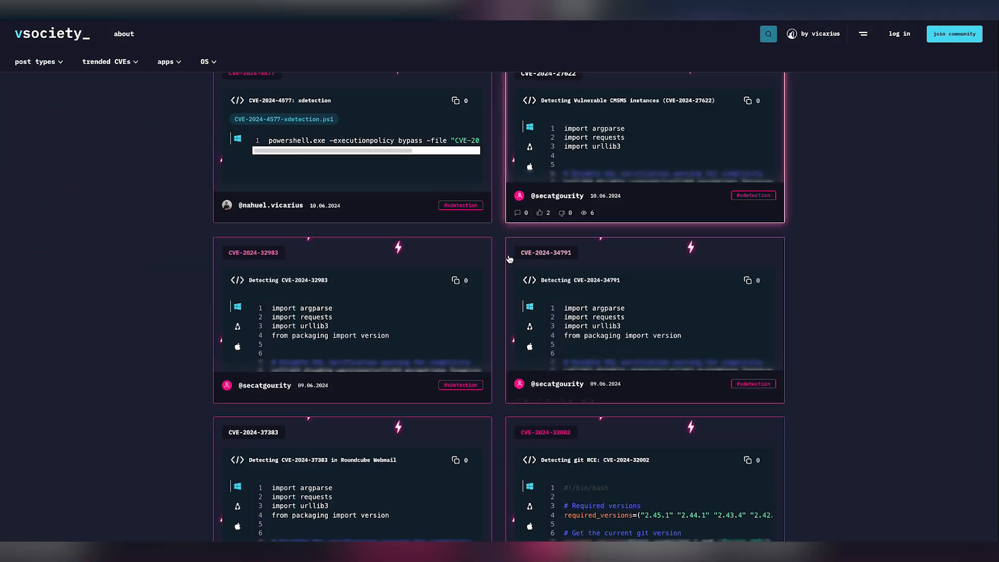
{"action": "scroll", "scroll_direction": "down", "scroll_amount": 3}
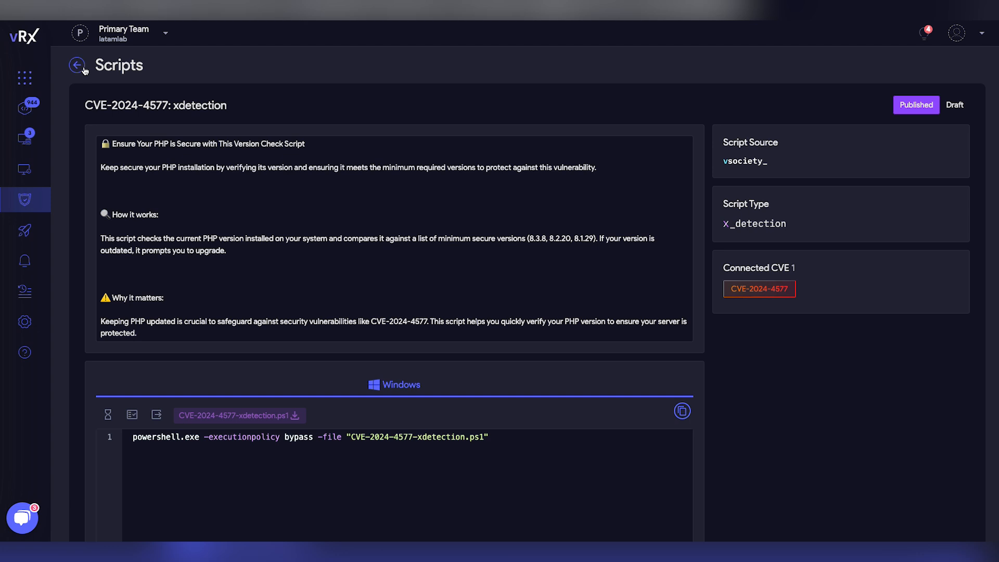
- Filter public scripts by source via Advanced Search and inspect the vuln_GPT CVE-2020-16898 script
{"action": "left_click", "coordinate": [77, 65]}
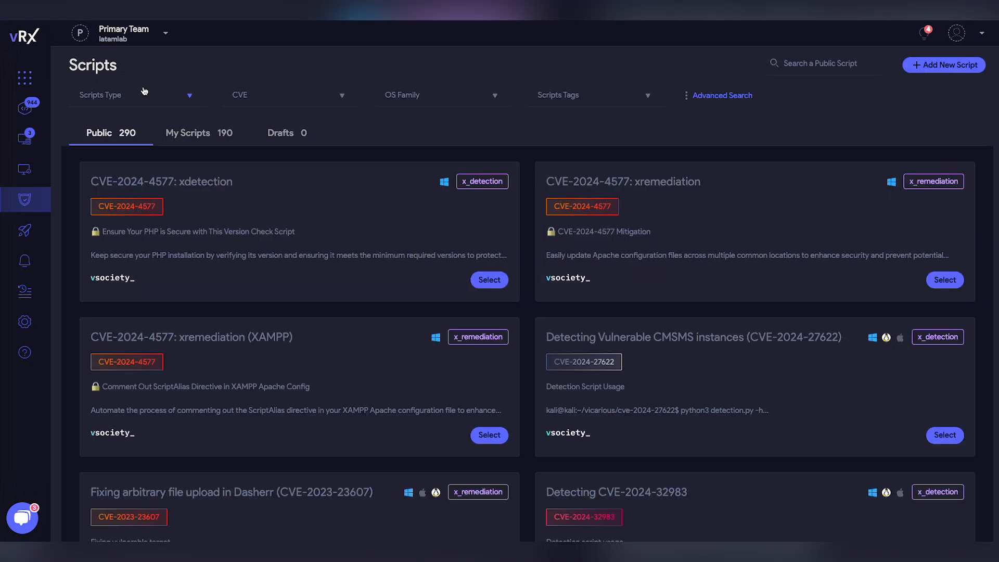
{"action": "mouse_move", "coordinate": [616, 201]}
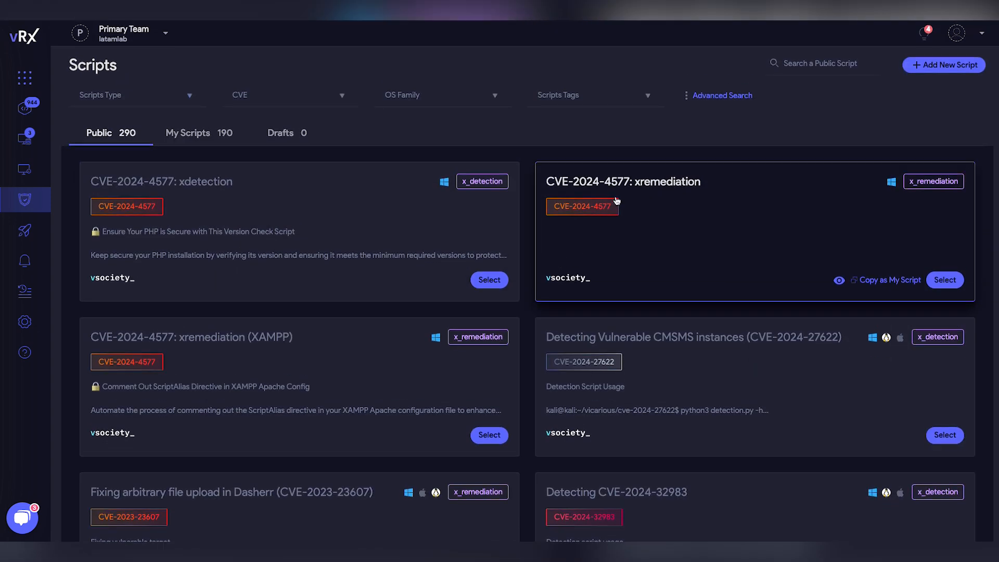
{"action": "mouse_move", "coordinate": [679, 134]}
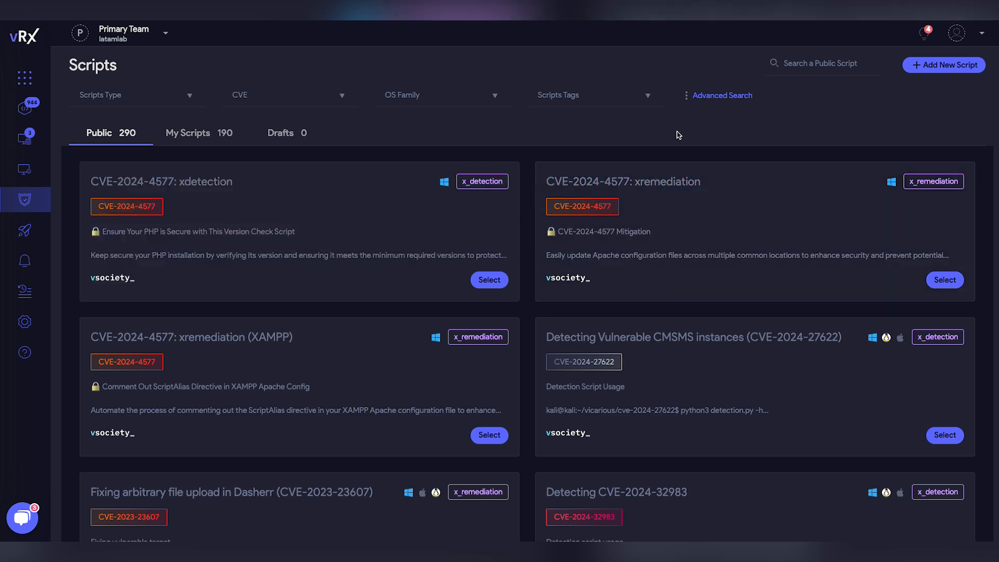
{"action": "left_click", "coordinate": [722, 95]}
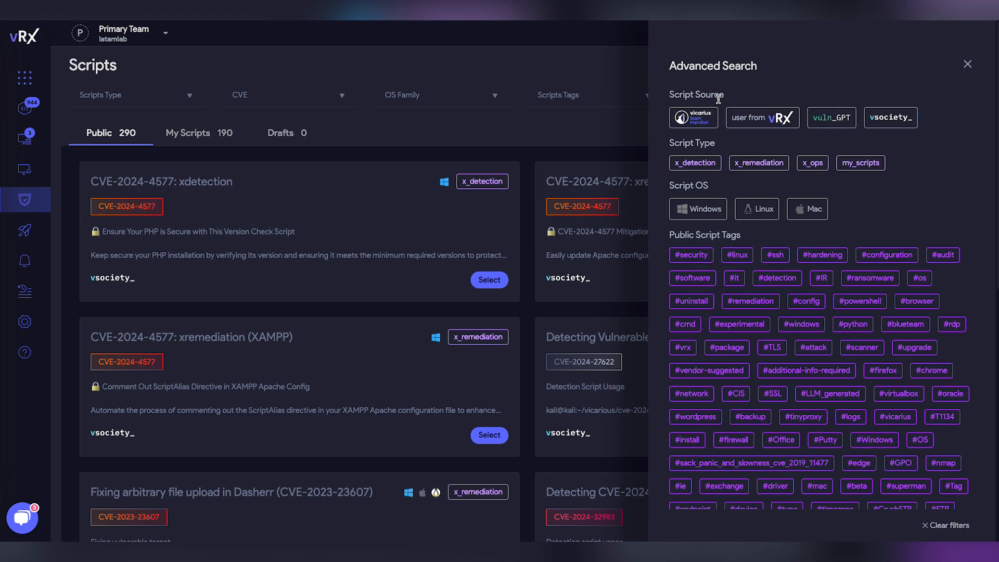
{"action": "left_click", "coordinate": [832, 116]}
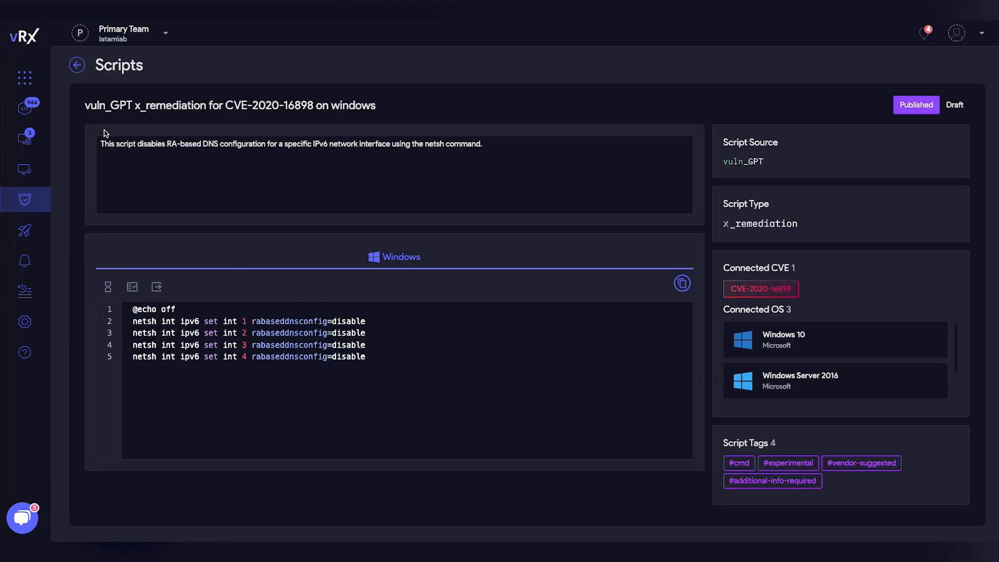
{"action": "left_click", "coordinate": [77, 64]}
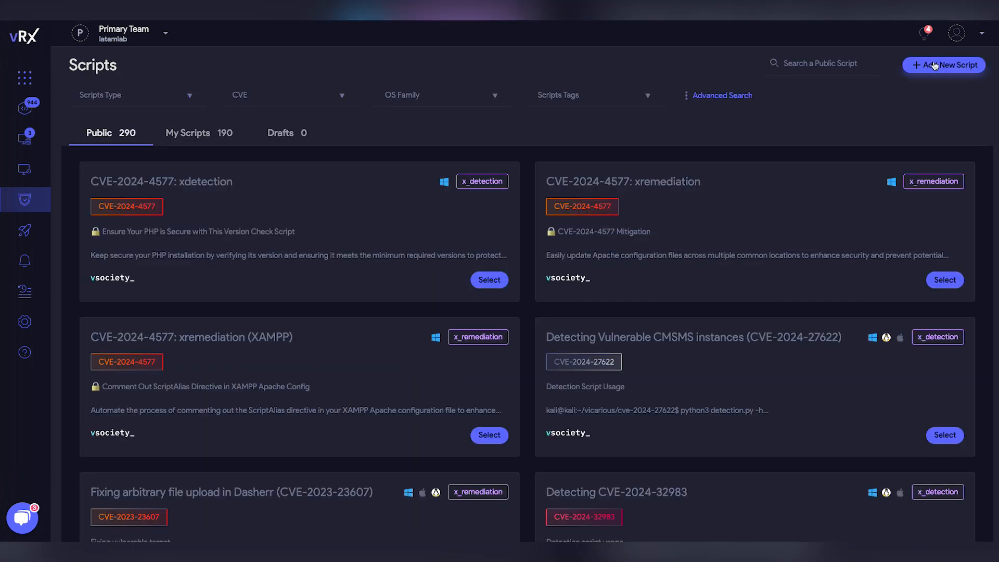
- Review the Add New Script form, then move to the list of 672 automations
{"action": "left_click", "coordinate": [944, 65]}
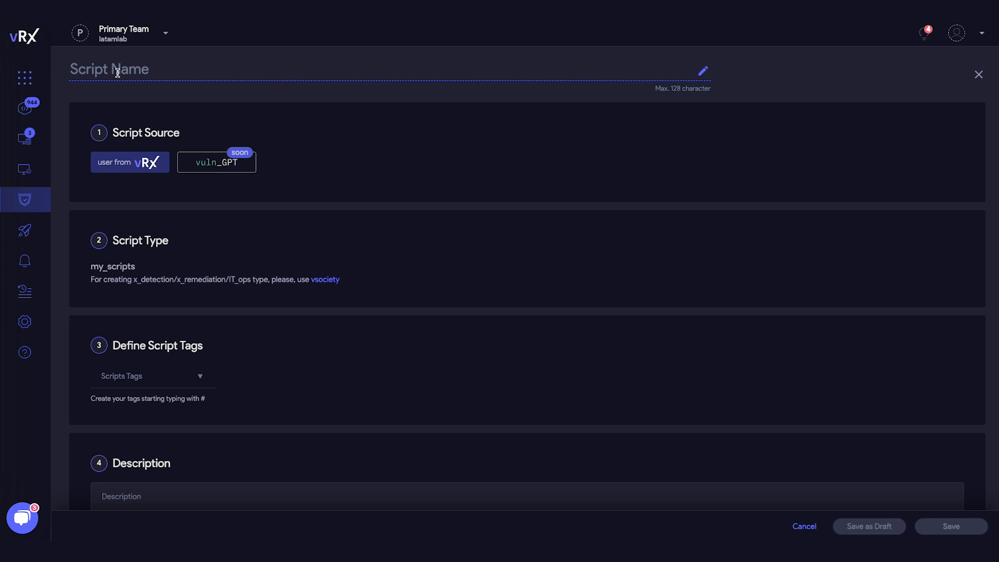
{"action": "scroll", "scroll_direction": "down", "scroll_amount": 3}
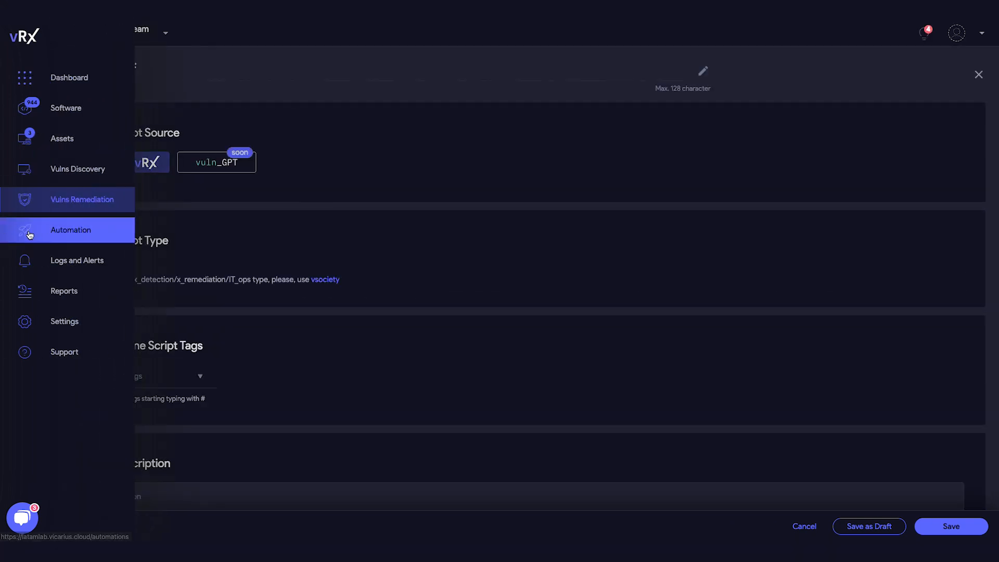
{"action": "left_click", "coordinate": [71, 230]}
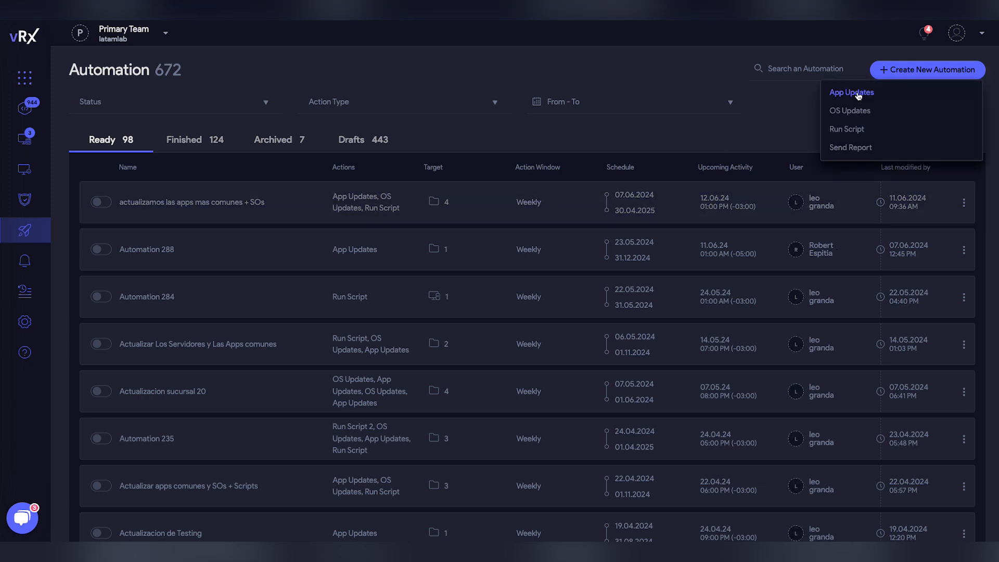
- Create an App Updates automation with a weekly Tuesday schedule from 11.06.24, Buenos Aires time
{"action": "left_click", "coordinate": [851, 93]}
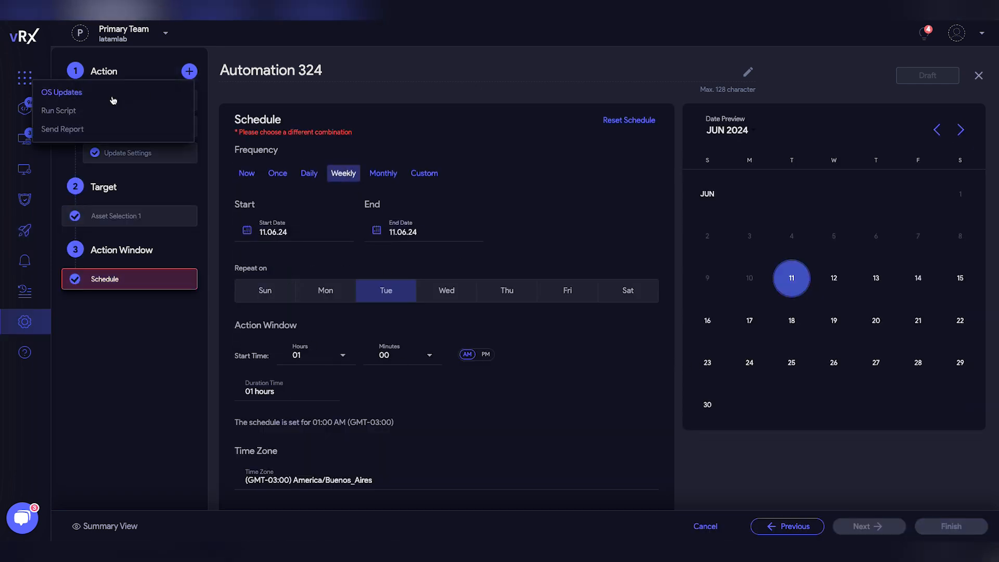
{"action": "left_click", "coordinate": [25, 260]}
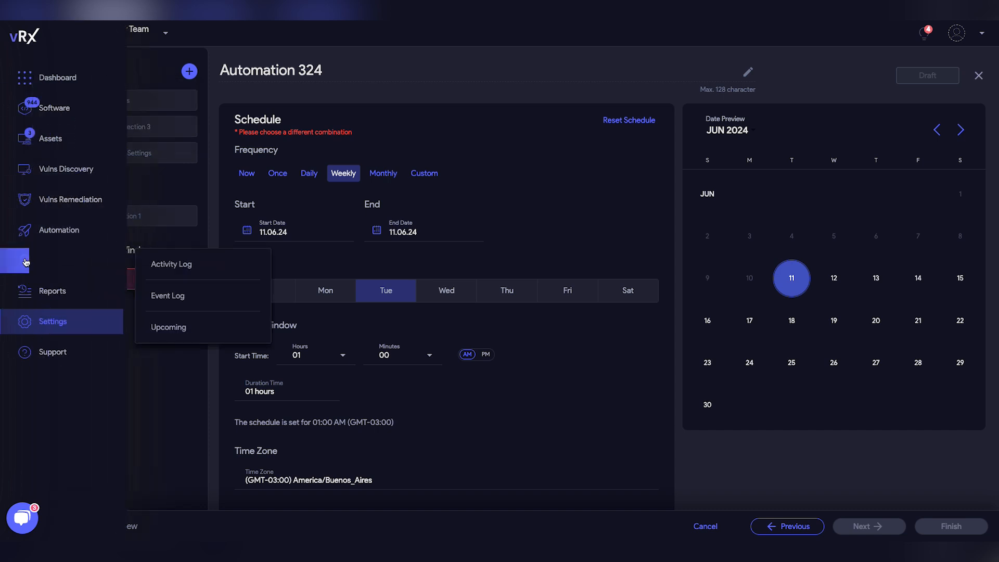